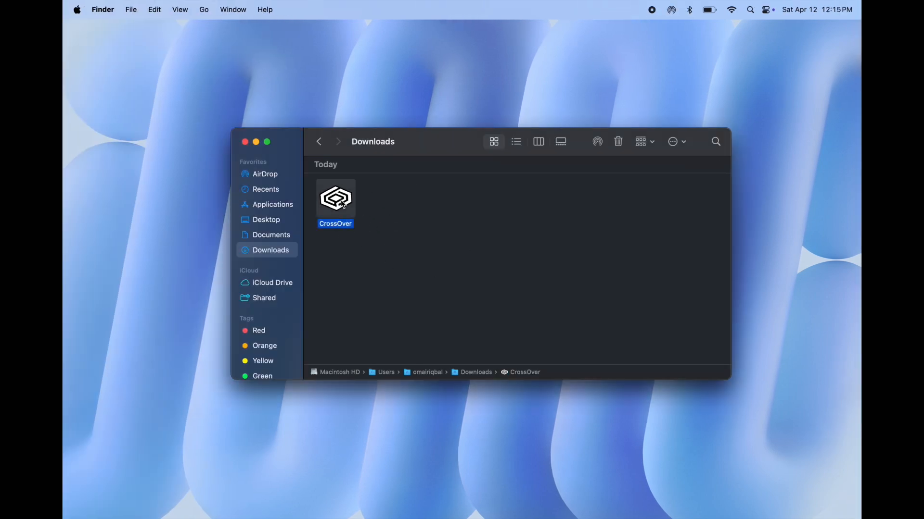
- Launch CrossOver from the Finder Downloads folder to reach its Install a Windows Application screen
double_click(336, 198)
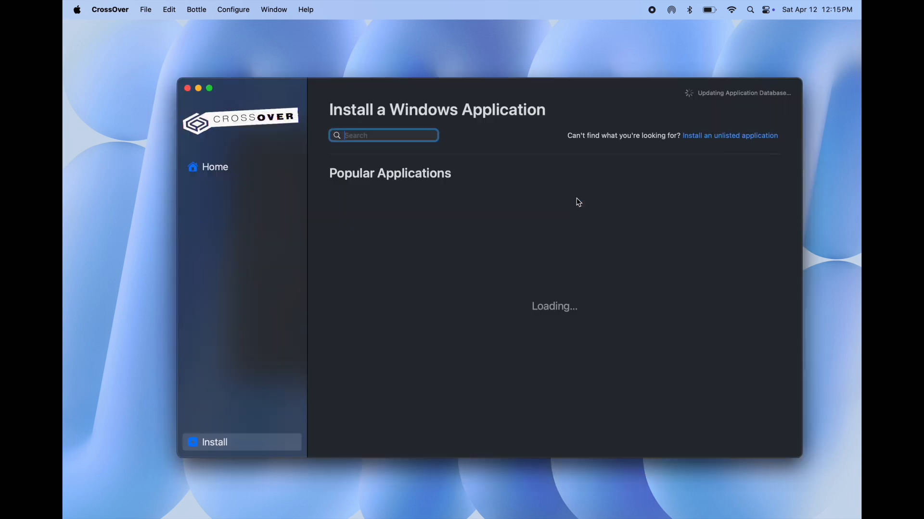